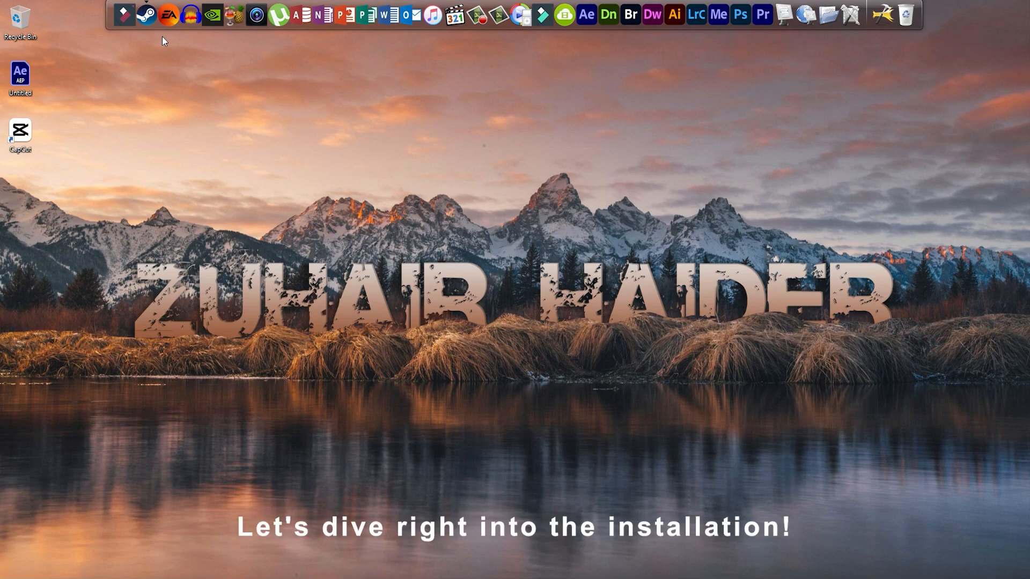
mouse_move(211, 151)
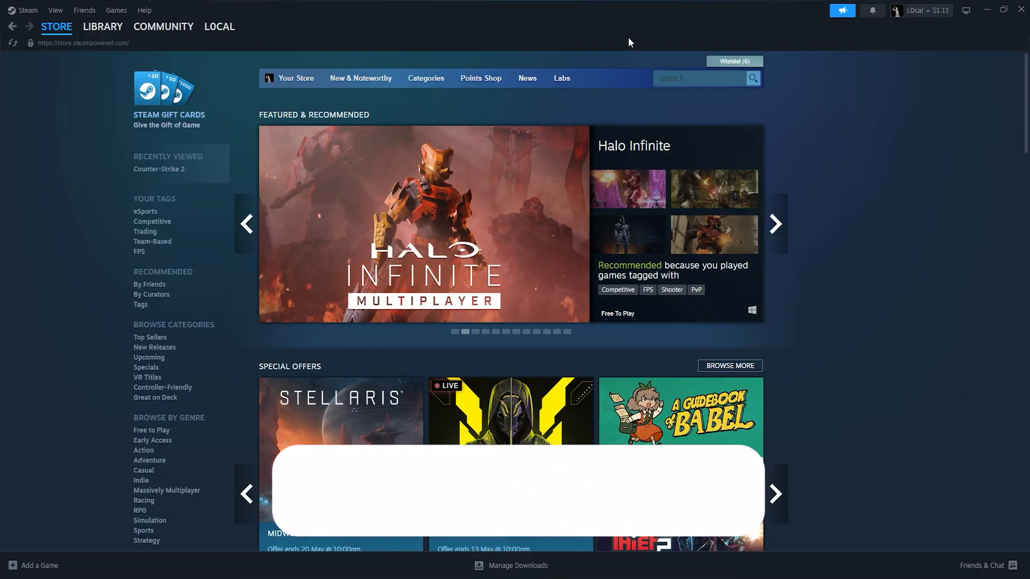
Search the Steam store for 'counter' to list Counter-Strike 2 among the suggestions
click(57, 26)
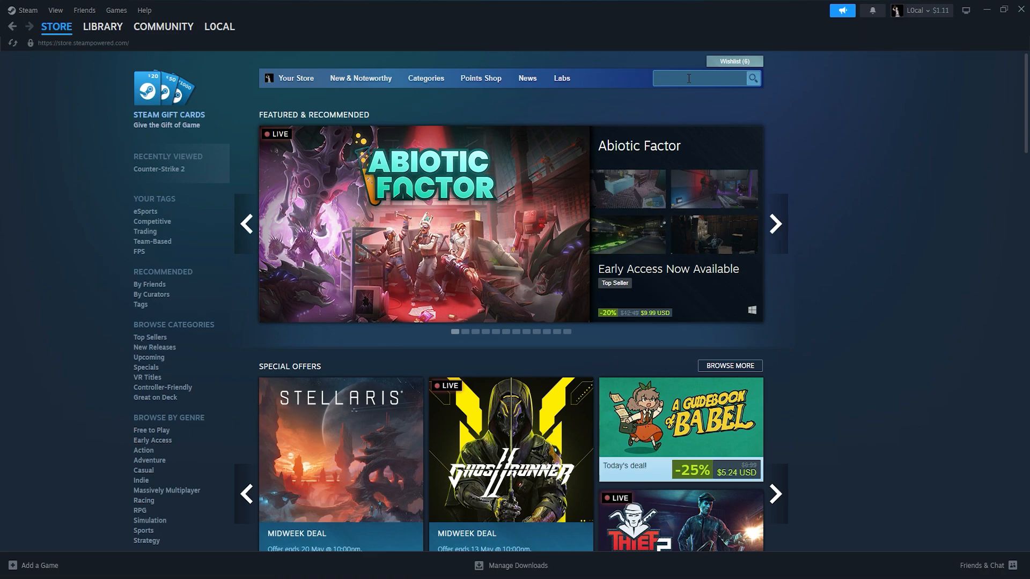
text(counter)
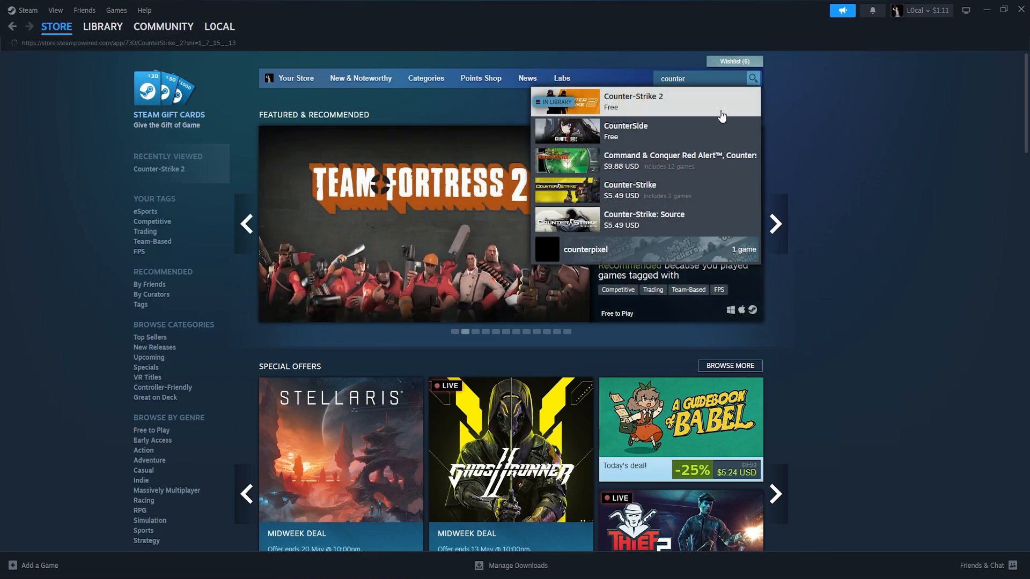
Go to the Counter-Strike 2 store page and scroll to the Play Counter-Strike 2 box
click(632, 101)
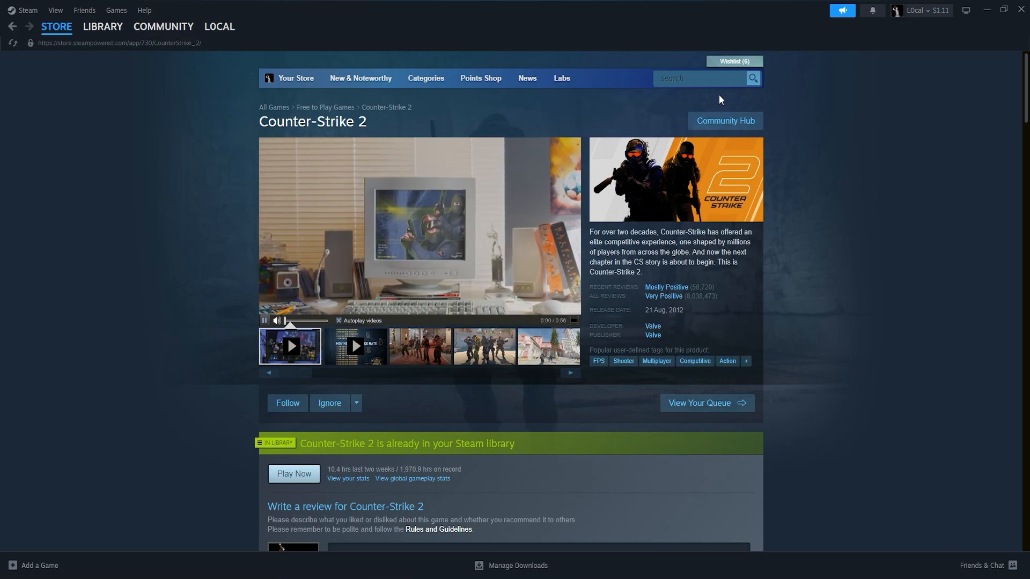
scroll(down, 3)
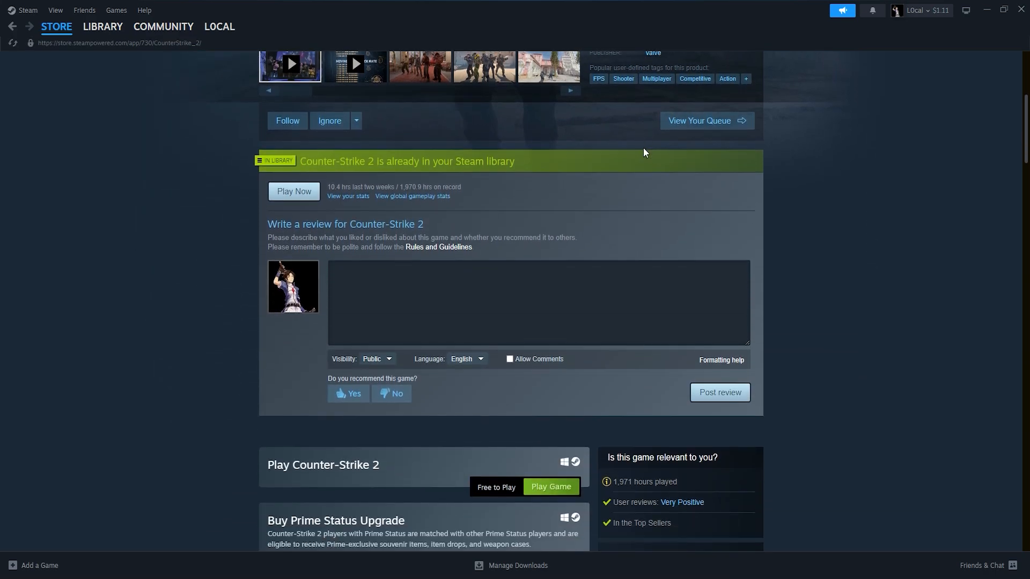
scroll(down, 3)
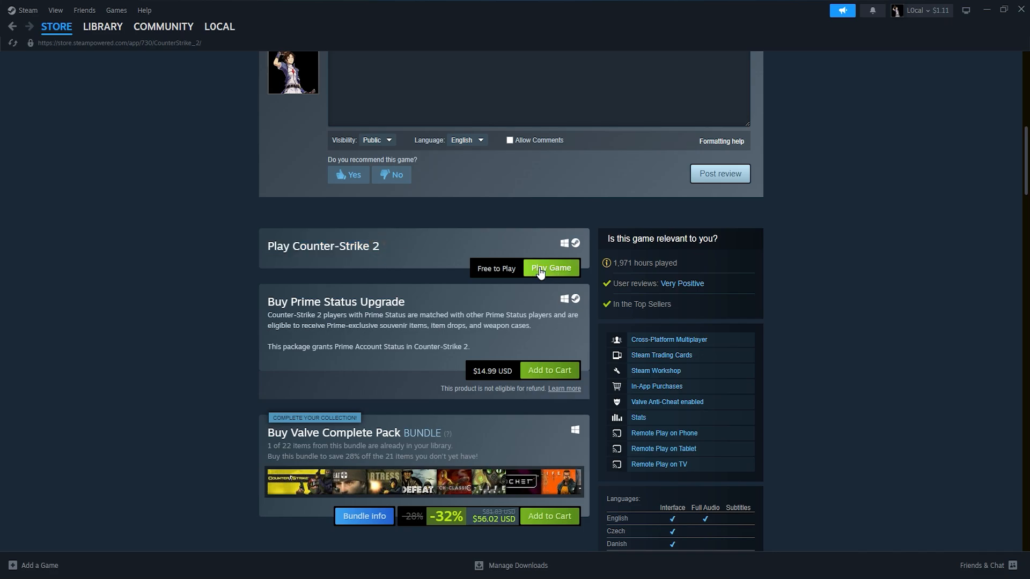
Start Play Game and install Counter-Strike 2 to Extra SSD (D:) with both shortcuts enabled
click(550, 268)
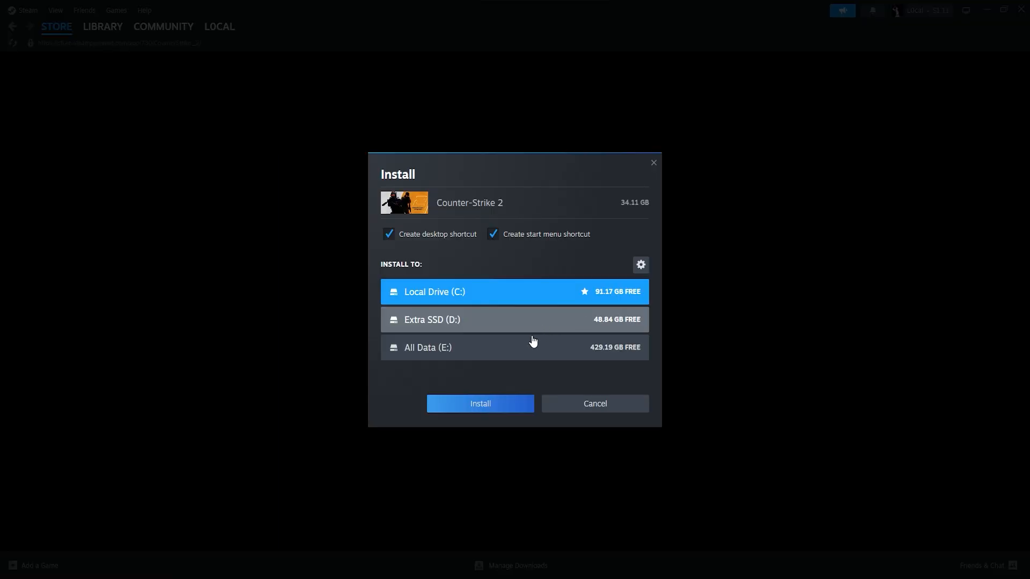
mouse_move(430, 343)
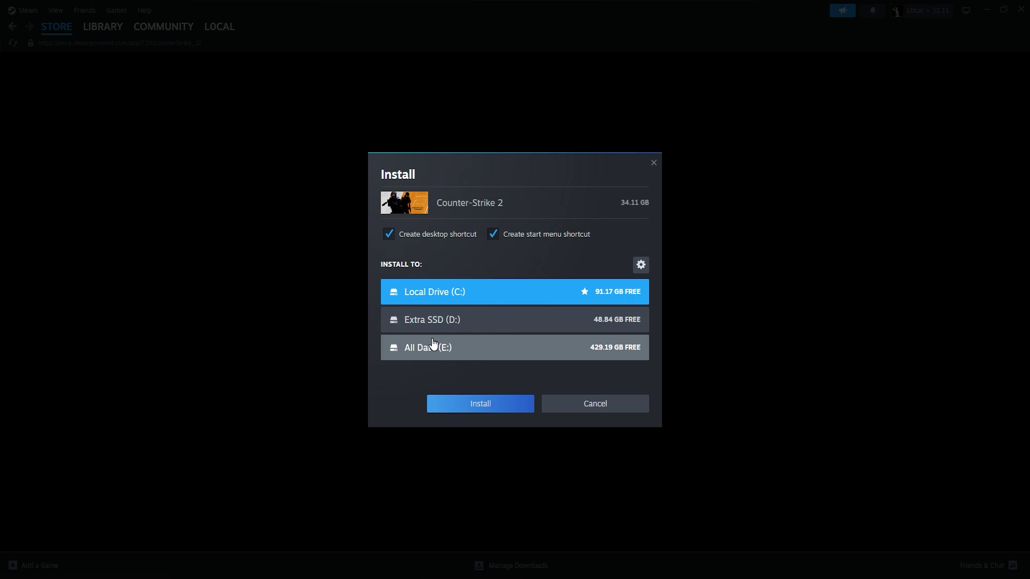
mouse_move(436, 331)
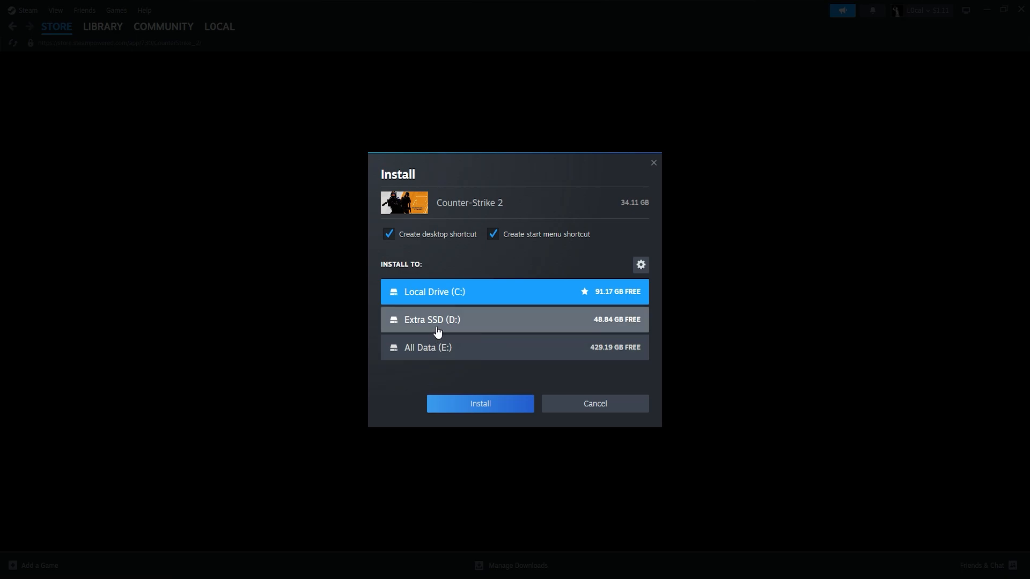
mouse_move(445, 323)
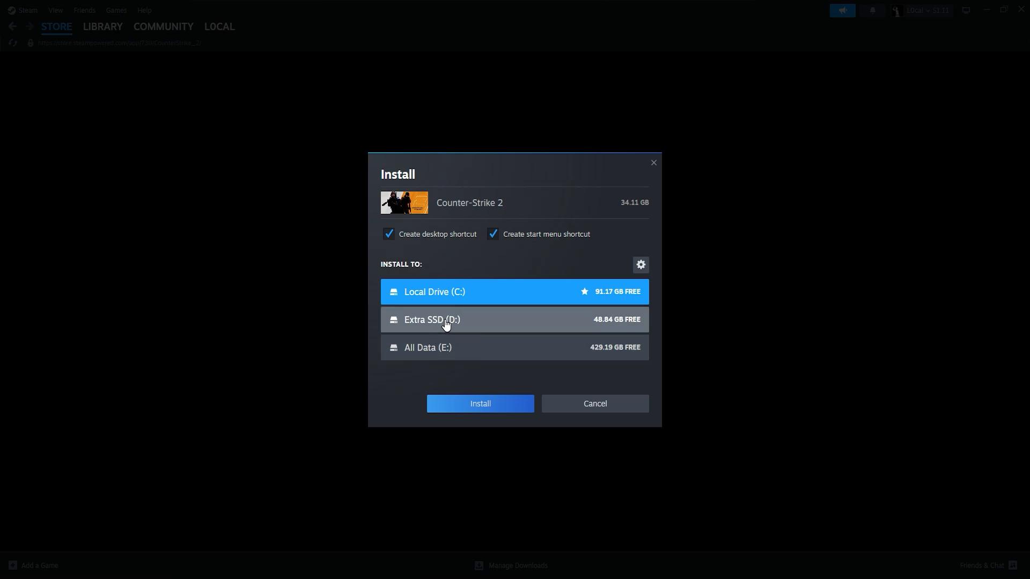
click(432, 320)
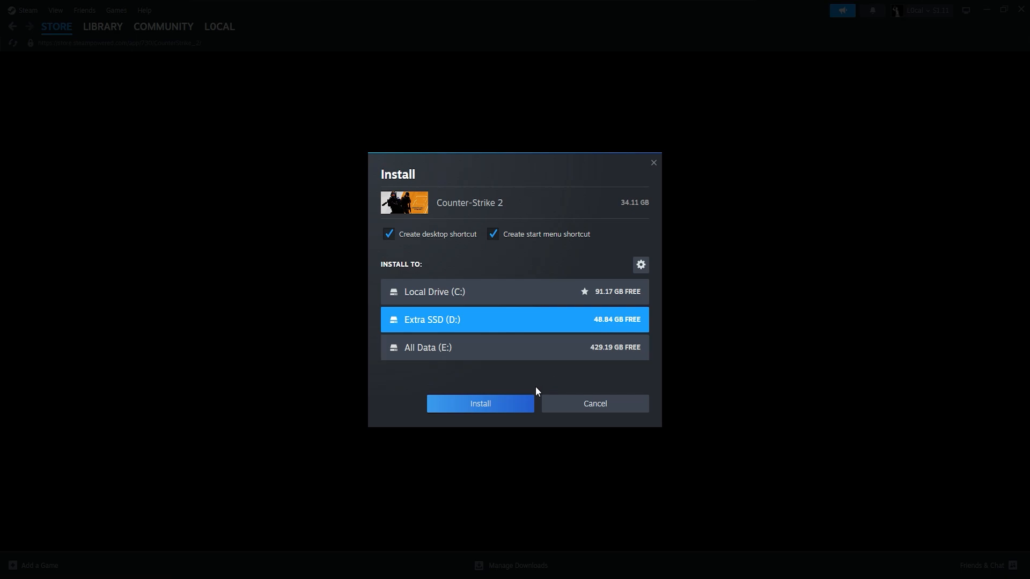
click(480, 404)
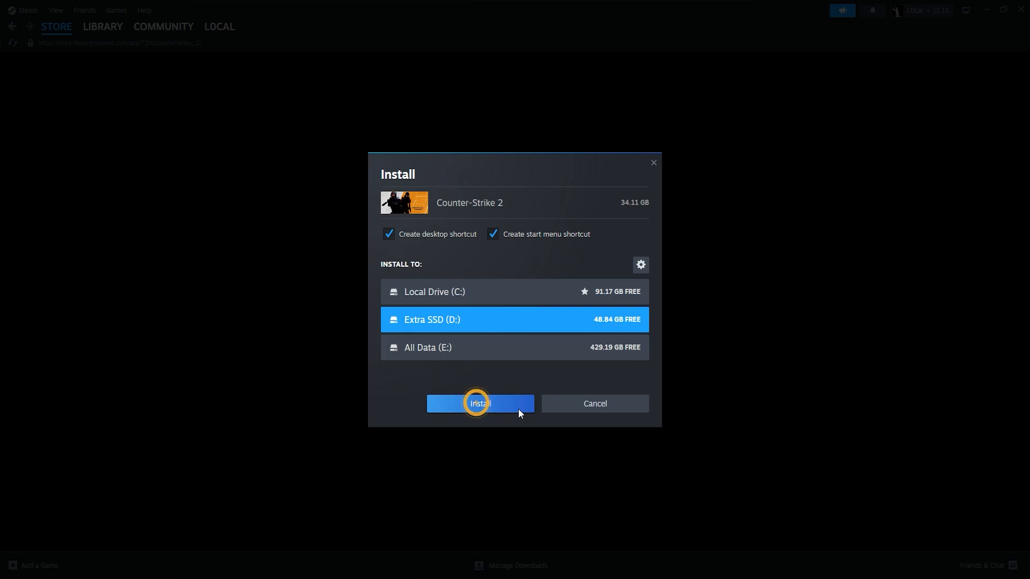
Confirm the install so Counter-Strike 2 downloads at 0% with roughly 55 minutes remaining
click(480, 403)
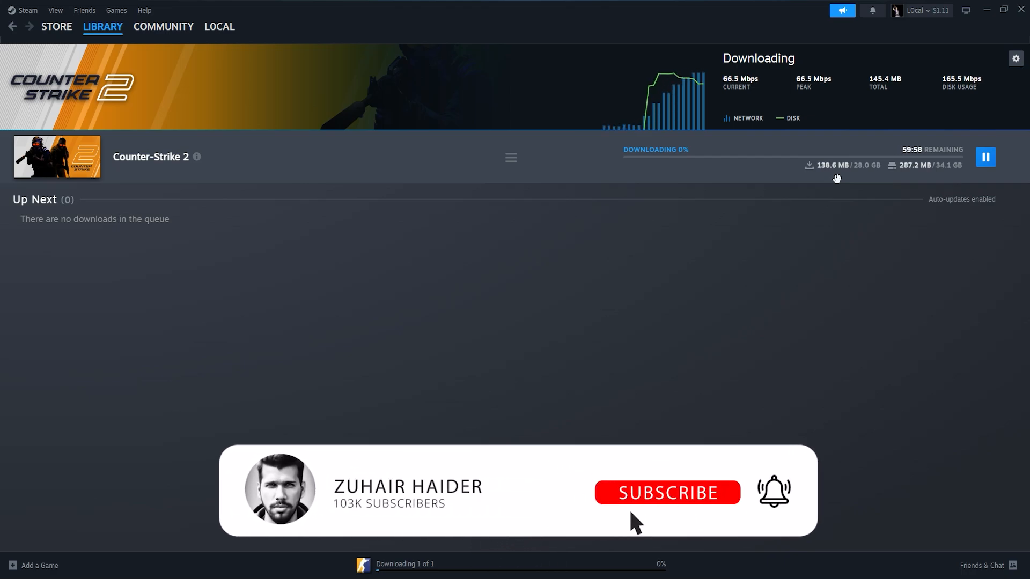
click(666, 492)
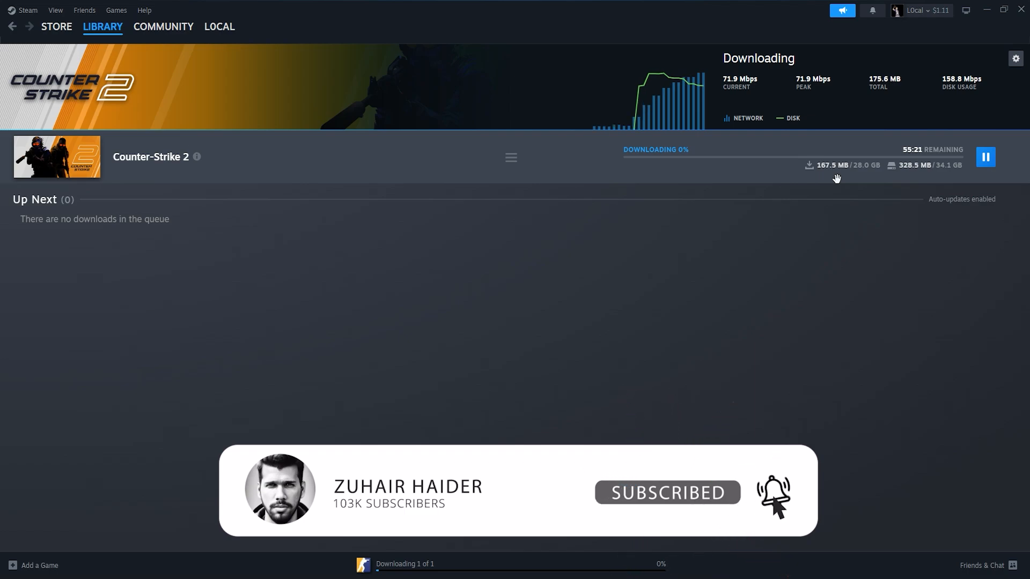